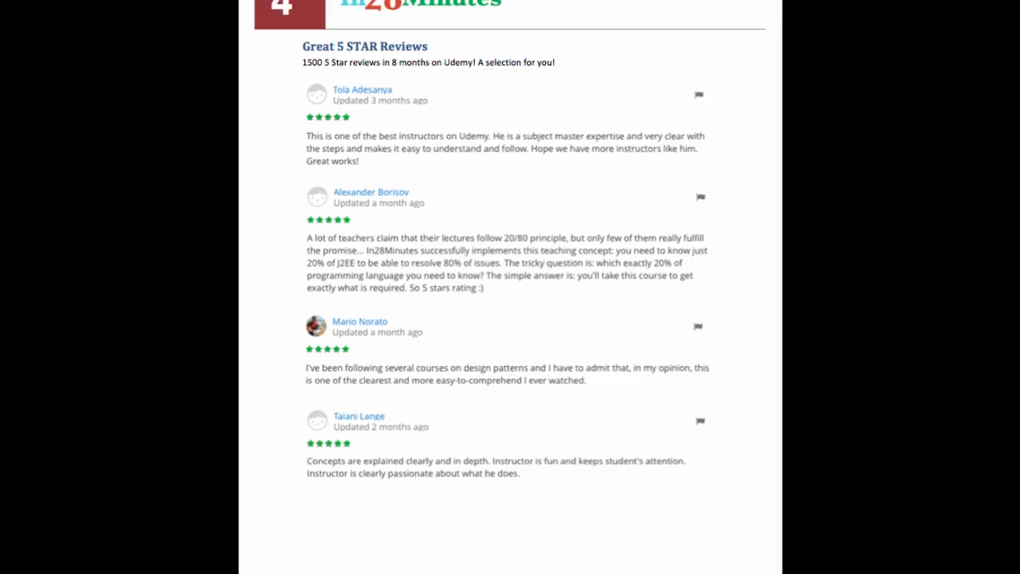
Scroll down the course guide to the Great 5 STAR Reviews page of student reviews
{"action": "scroll", "scroll_direction": "down", "scroll_amount": 3}
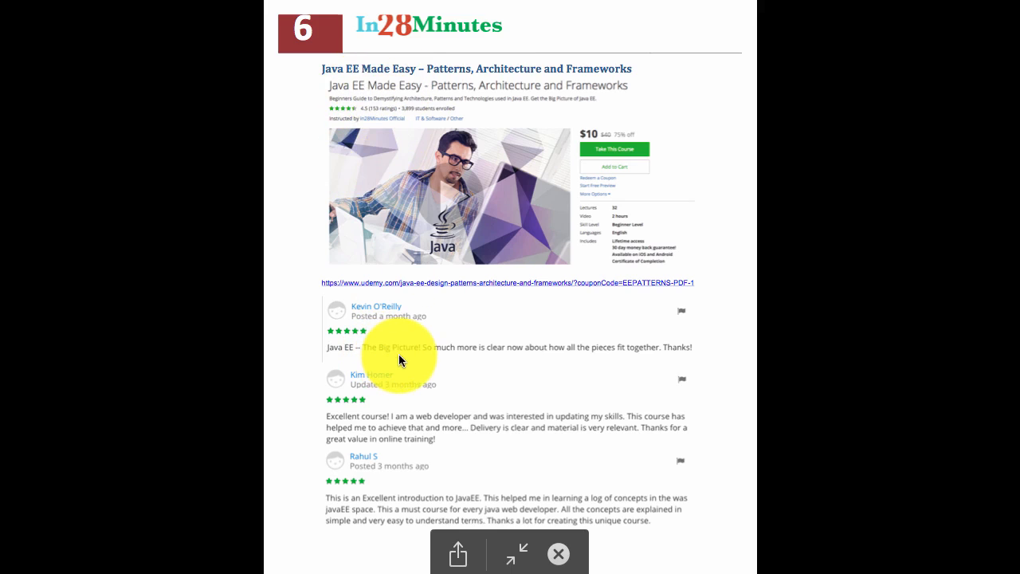
{"action": "mouse_move", "coordinate": [518, 361]}
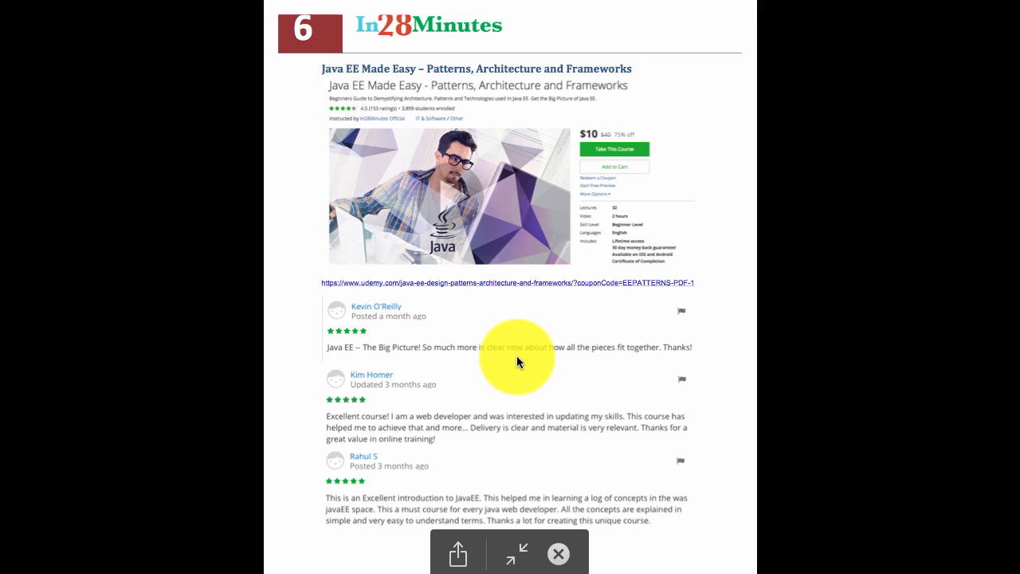
{"action": "mouse_move", "coordinate": [485, 357]}
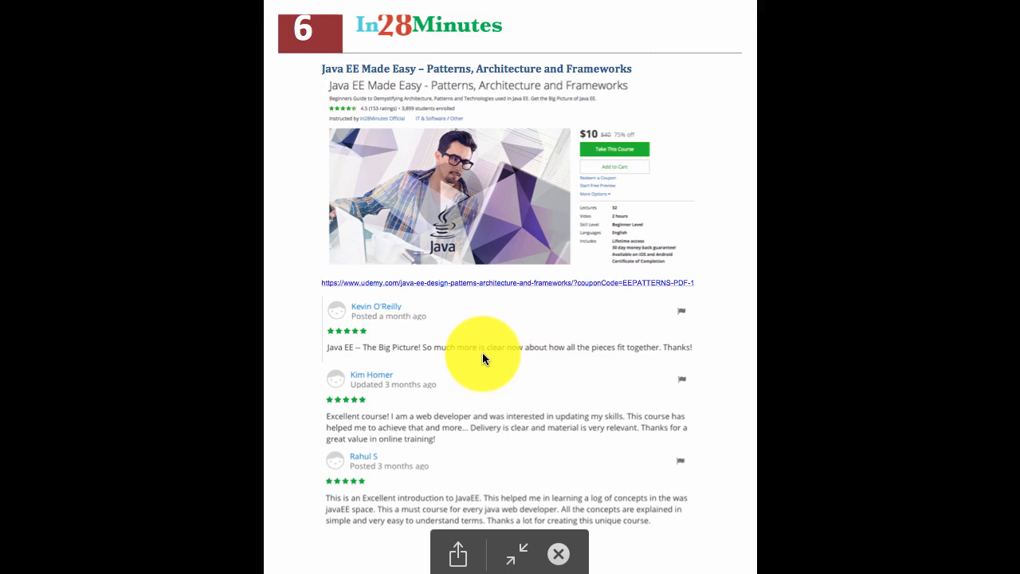
{"action": "mouse_move", "coordinate": [558, 359]}
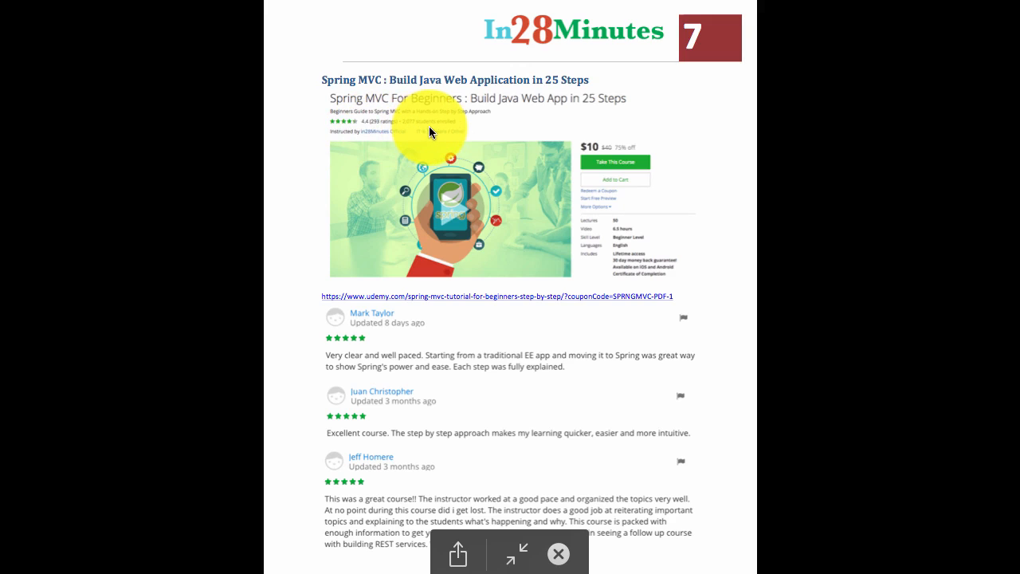
{"action": "mouse_move", "coordinate": [461, 128]}
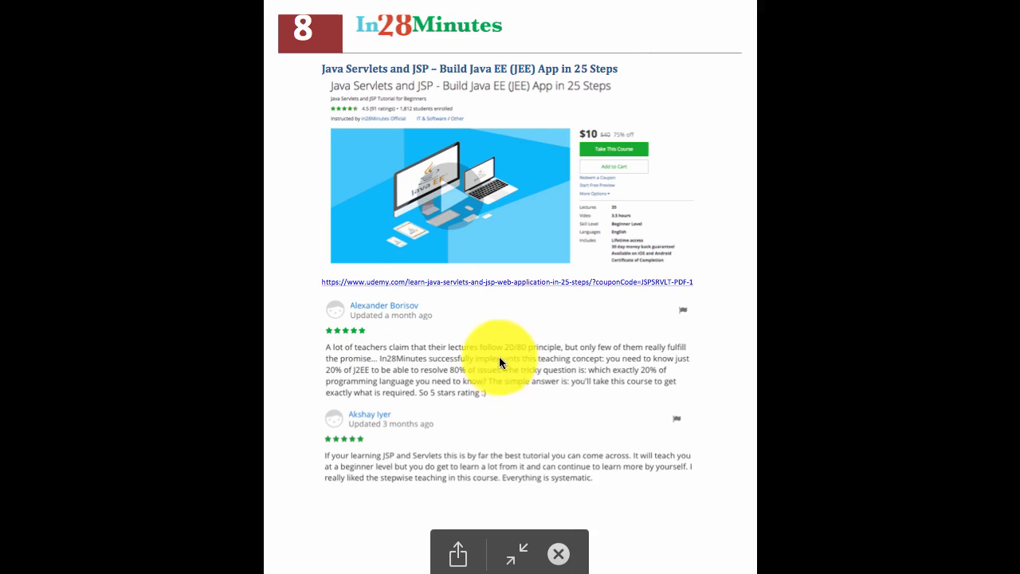
{"action": "mouse_move", "coordinate": [548, 358]}
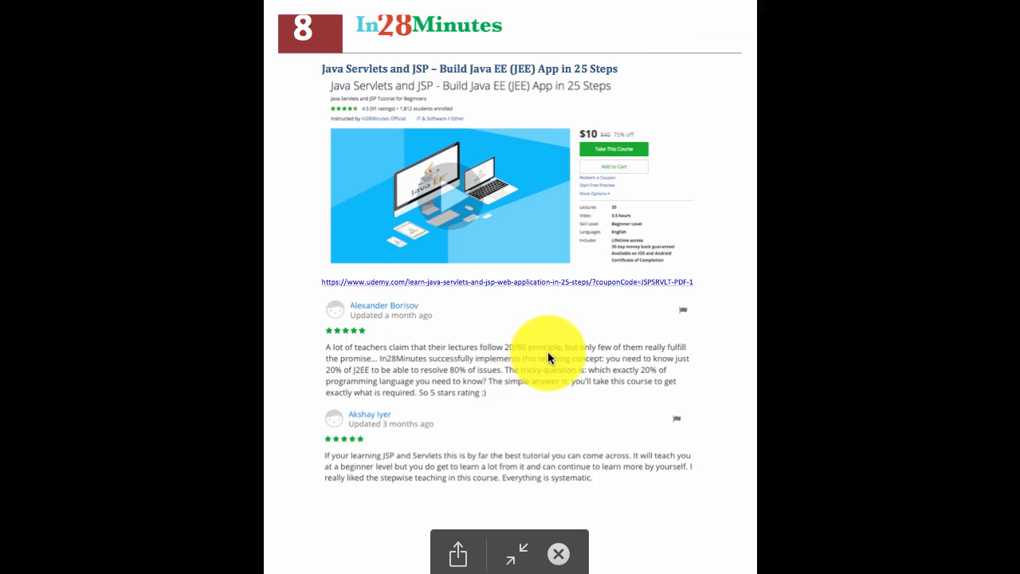
{"action": "mouse_move", "coordinate": [322, 118]}
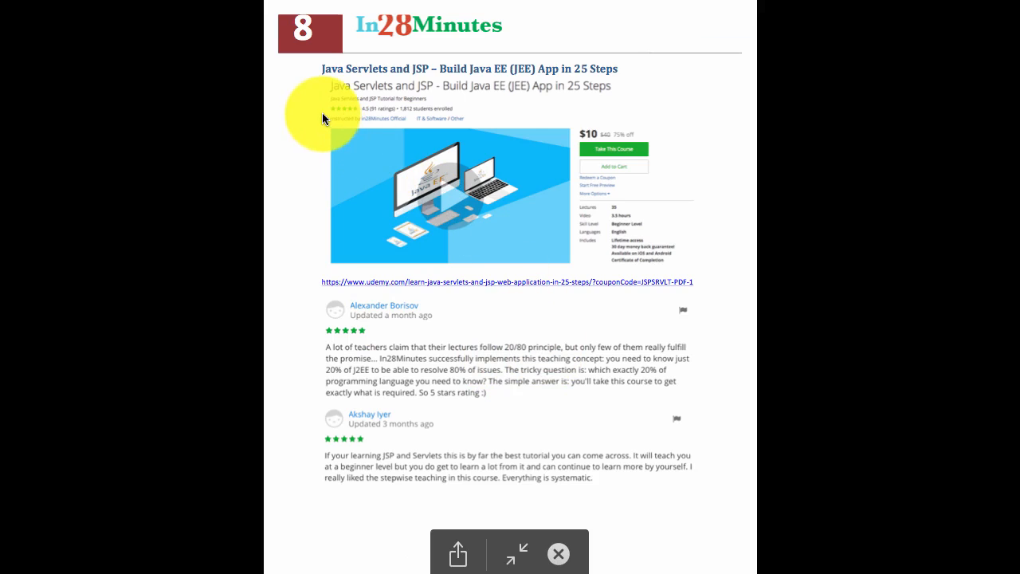
{"action": "mouse_move", "coordinate": [539, 111]}
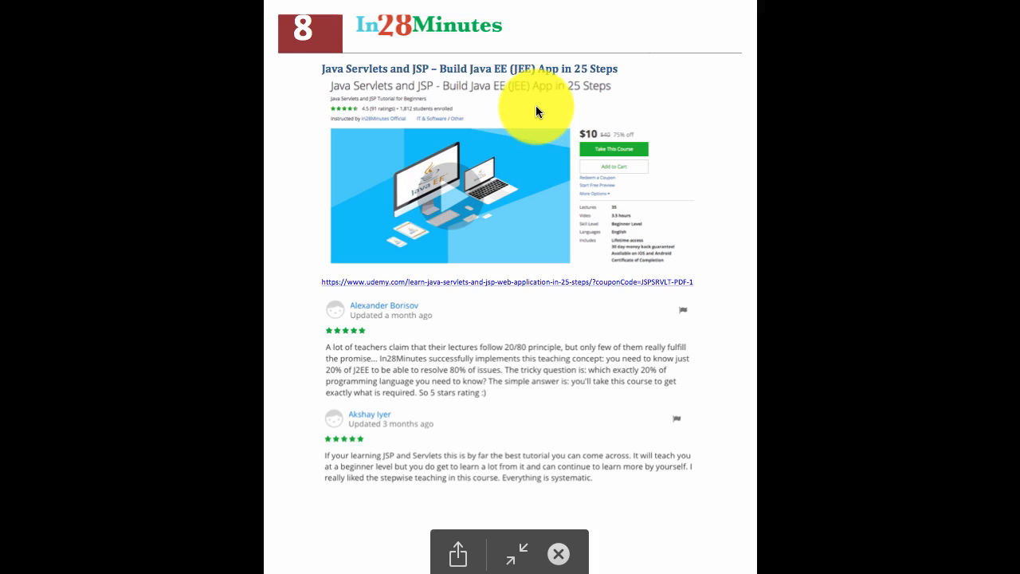
{"action": "mouse_move", "coordinate": [577, 79]}
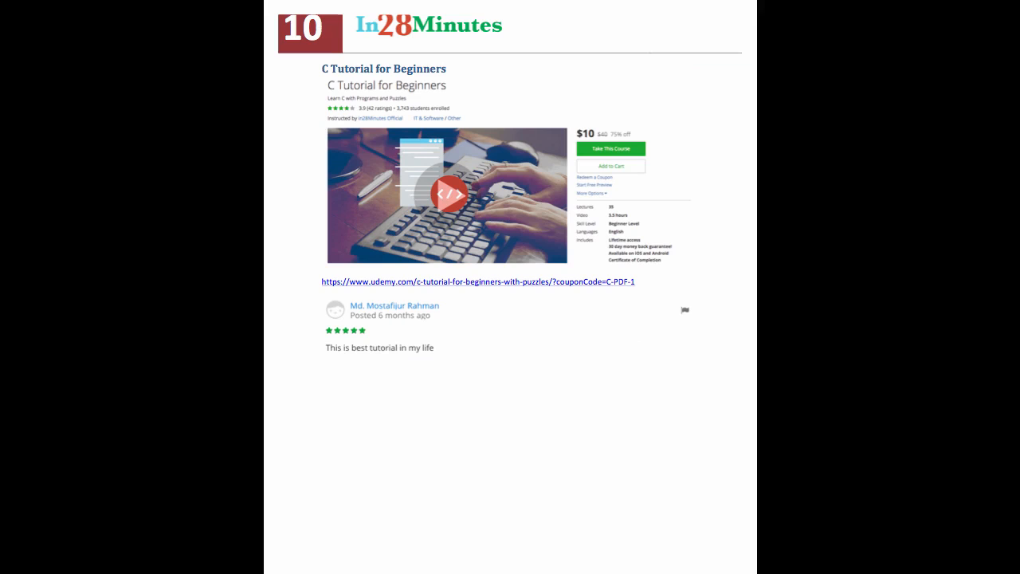
Advance from the C Tutorial for Beginners page to the C Puzzles for Interview Preparation page
{"action": "key", "text": "right"}
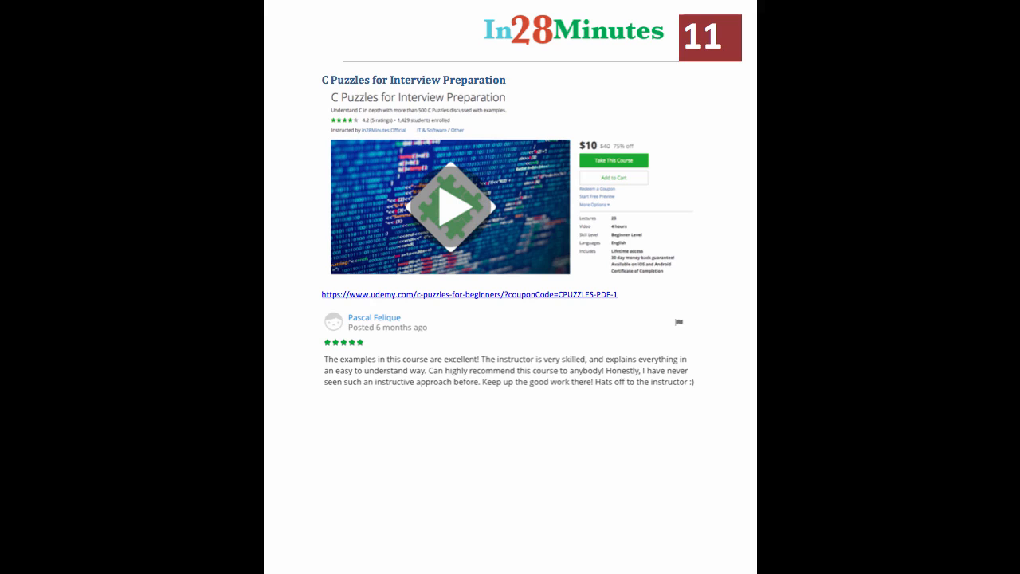